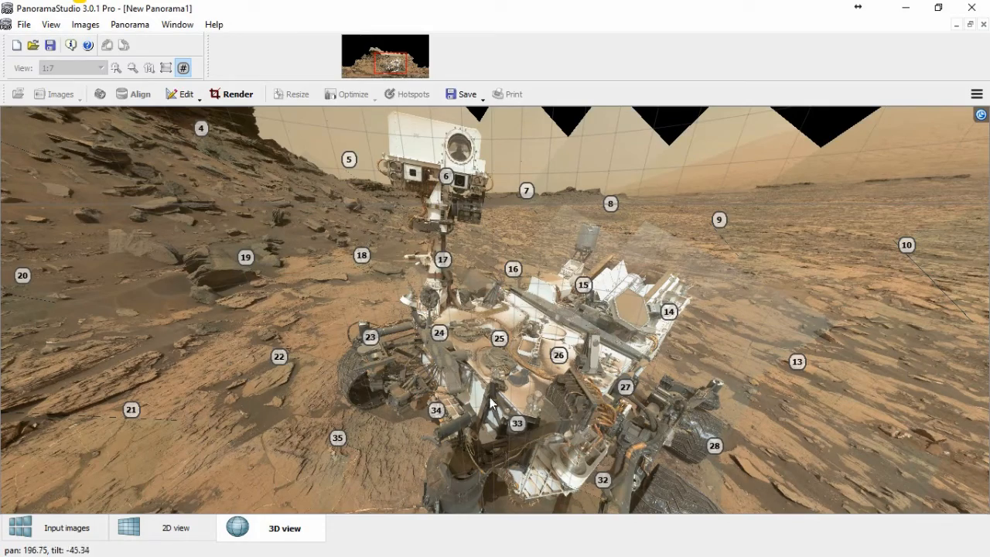
{"action": "left_click_drag", "start_coordinate": [492, 402], "coordinate": [507, 139]}
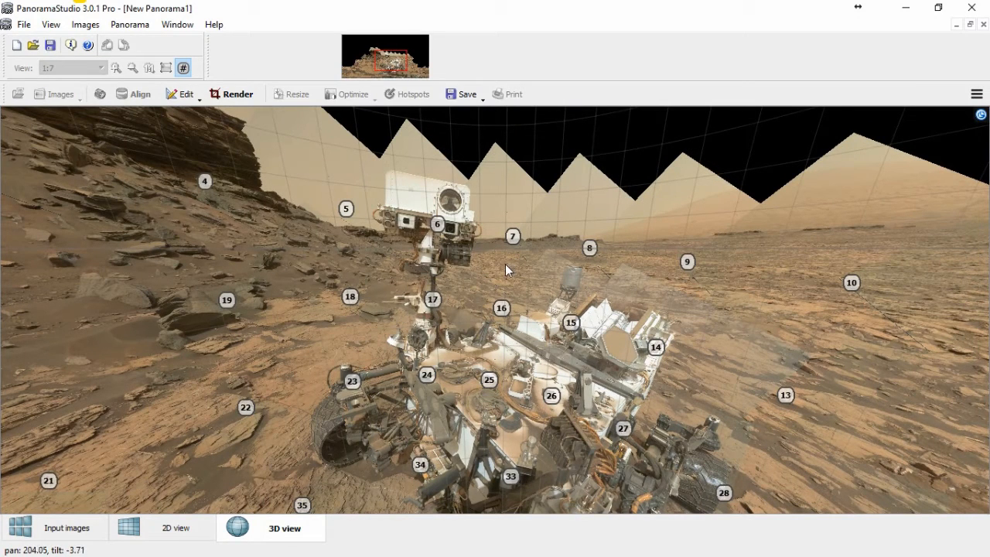
{"action": "left_click_drag", "start_coordinate": [507, 271], "coordinate": [564, 313]}
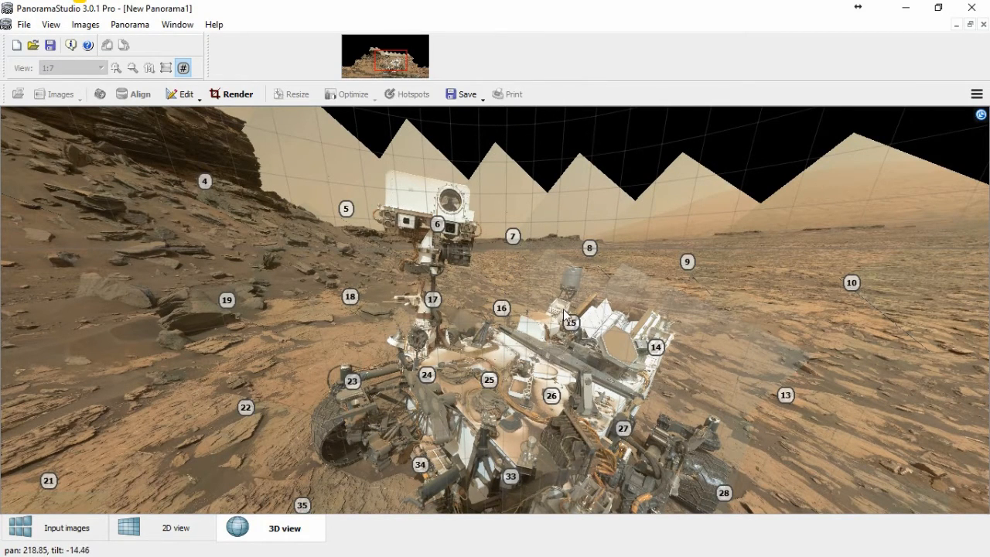
{"action": "left_click_drag", "start_coordinate": [565, 317], "coordinate": [479, 307]}
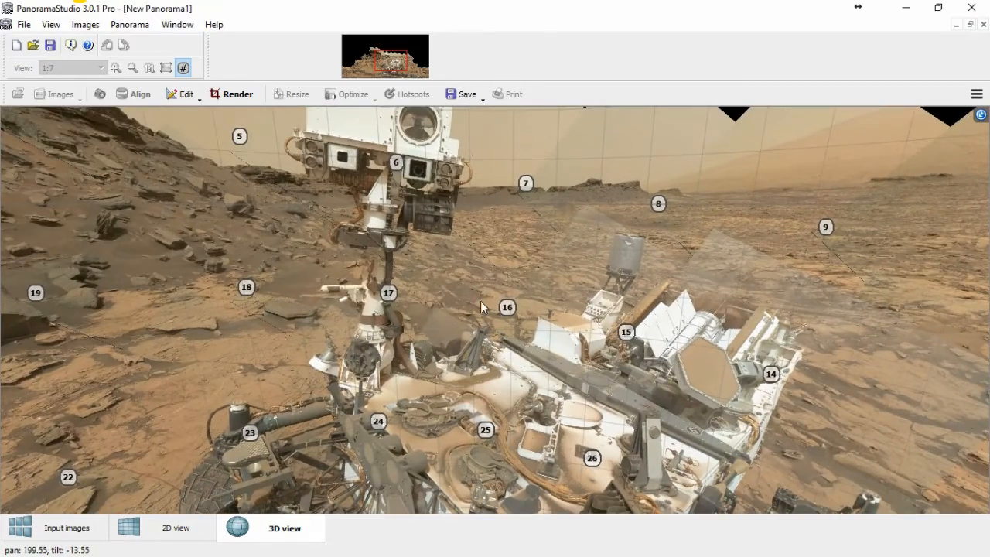
{"action": "left_click_drag", "start_coordinate": [480, 306], "coordinate": [456, 441]}
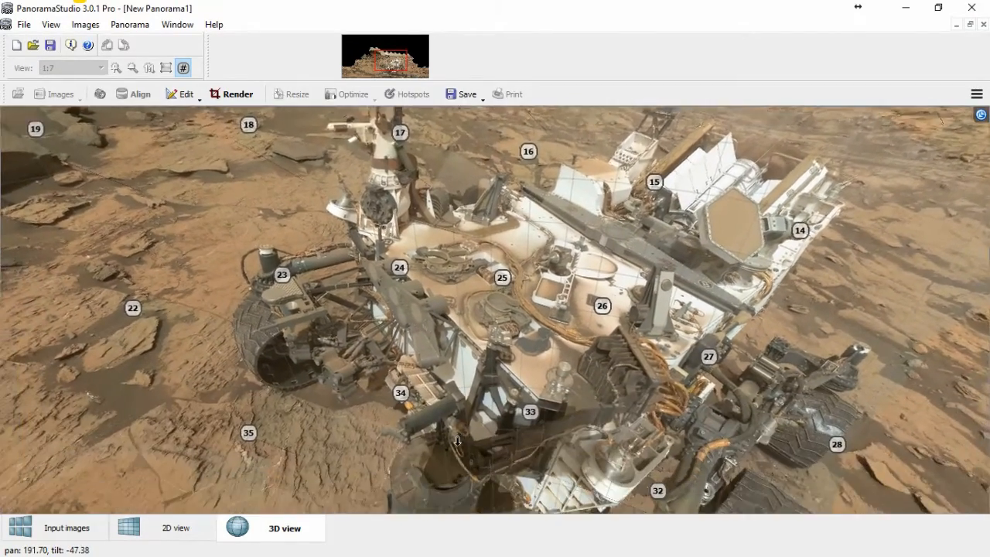
{"action": "left_click_drag", "start_coordinate": [456, 441], "coordinate": [582, 131]}
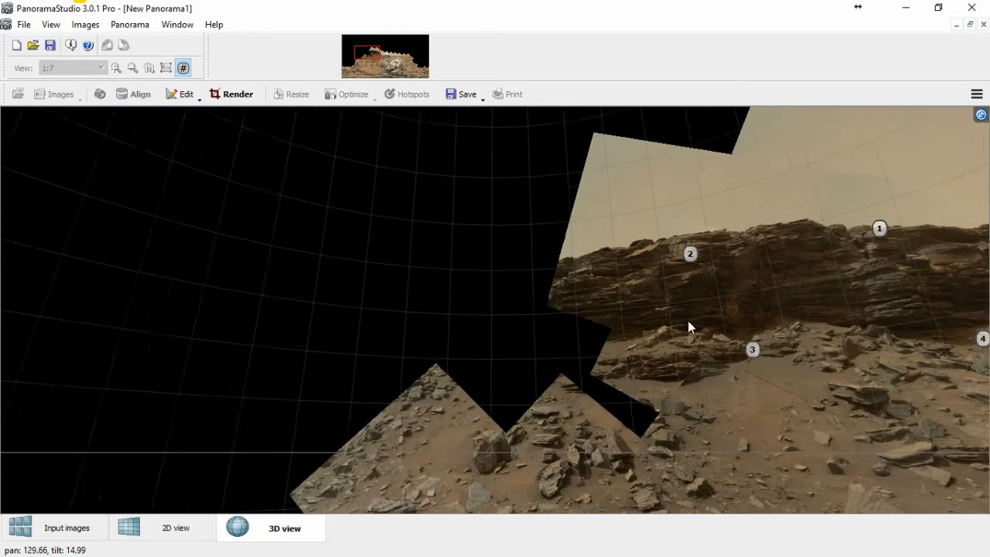
{"action": "left_click_drag", "start_coordinate": [690, 326], "coordinate": [596, 185]}
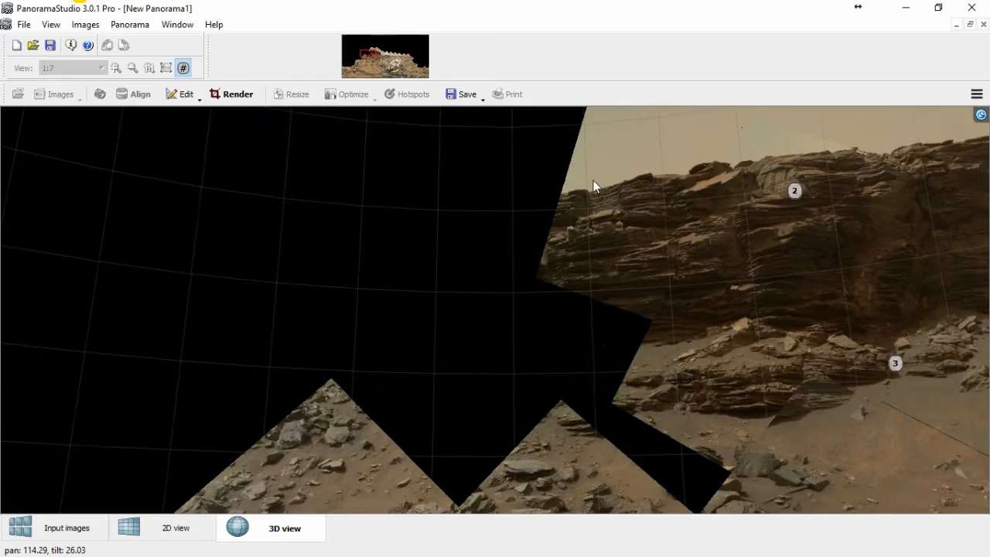
{"action": "left_click_drag", "start_coordinate": [596, 186], "coordinate": [687, 127]}
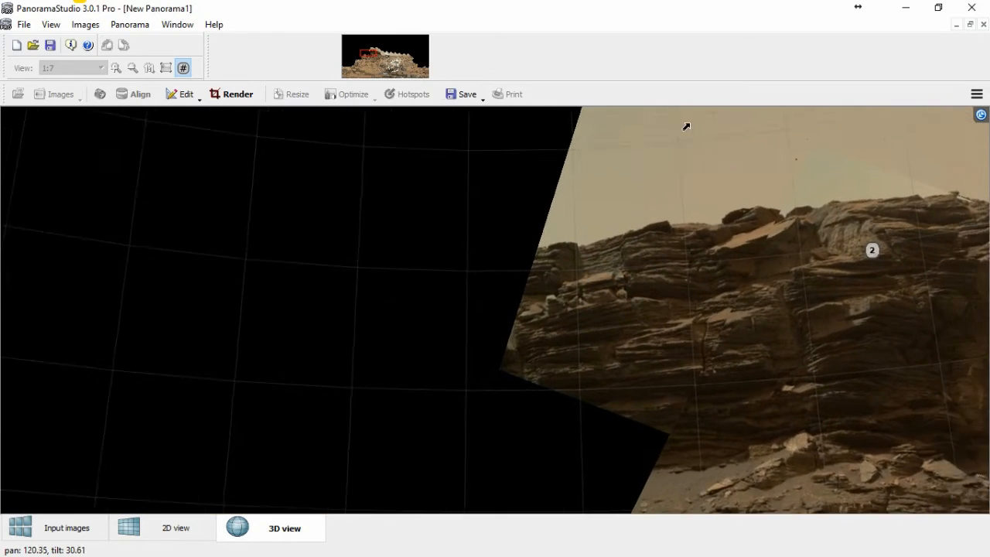
{"action": "left_click_drag", "start_coordinate": [687, 127], "coordinate": [742, 373]}
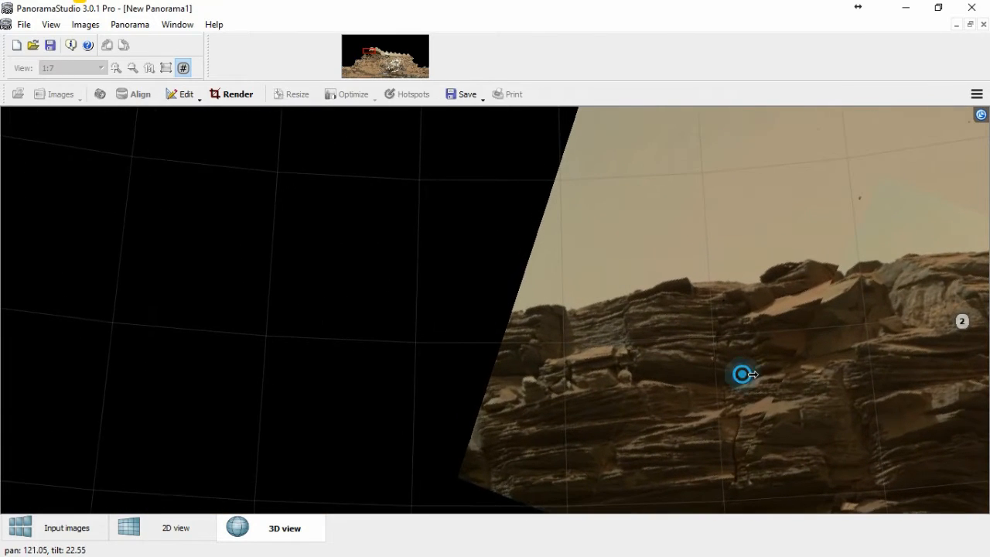
{"action": "left_click_drag", "start_coordinate": [742, 373], "coordinate": [390, 188]}
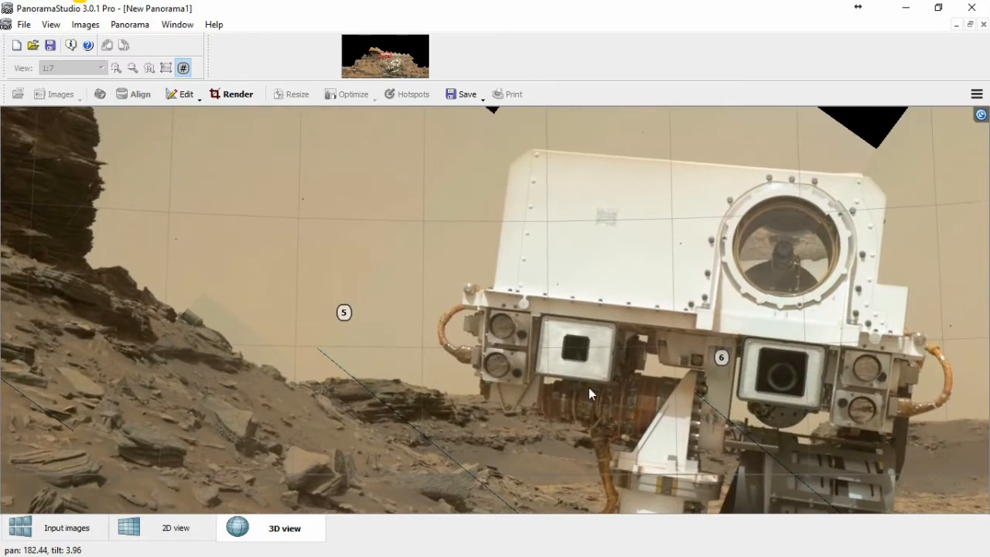
{"action": "left_click_drag", "start_coordinate": [591, 394], "coordinate": [631, 387]}
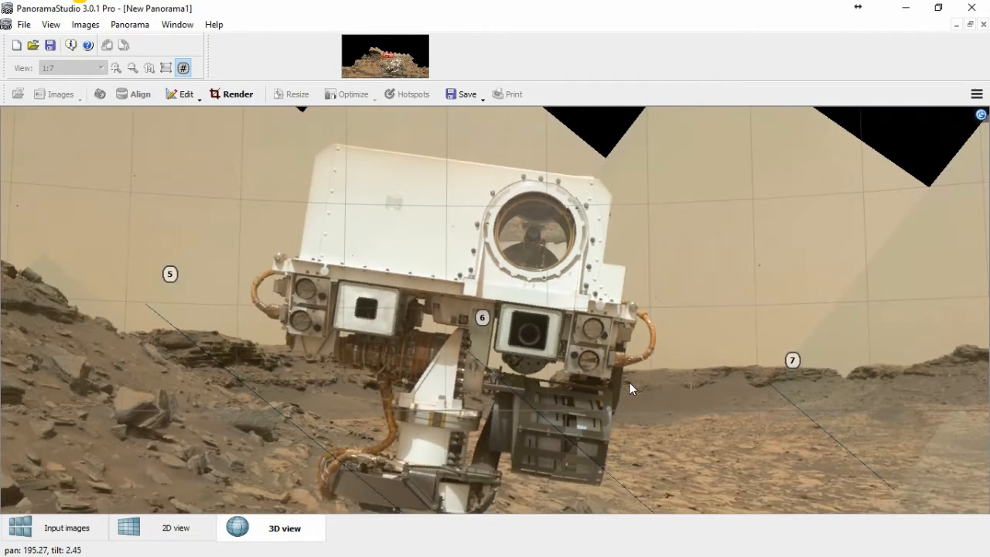
{"action": "left_click_drag", "start_coordinate": [631, 389], "coordinate": [322, 284]}
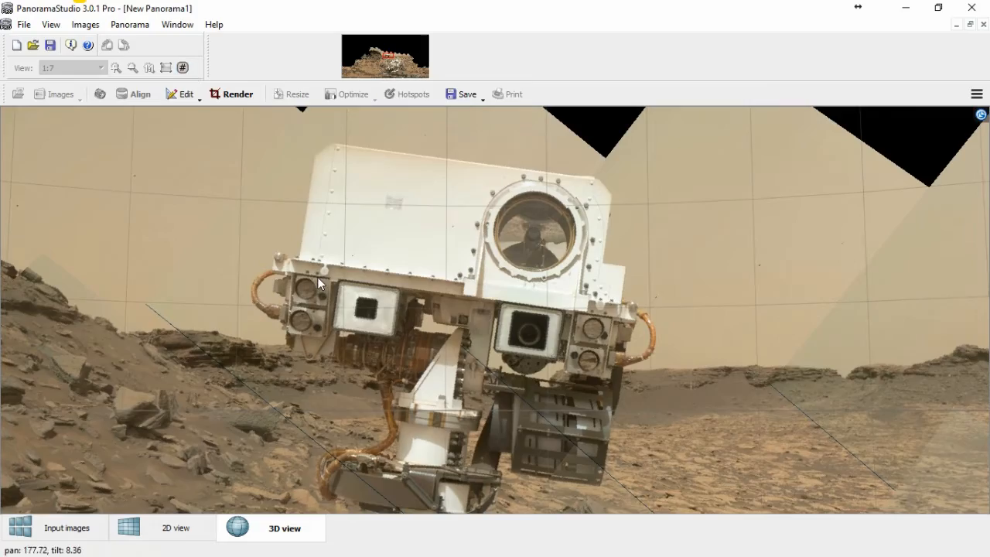
{"action": "left_click_drag", "start_coordinate": [322, 281], "coordinate": [434, 424]}
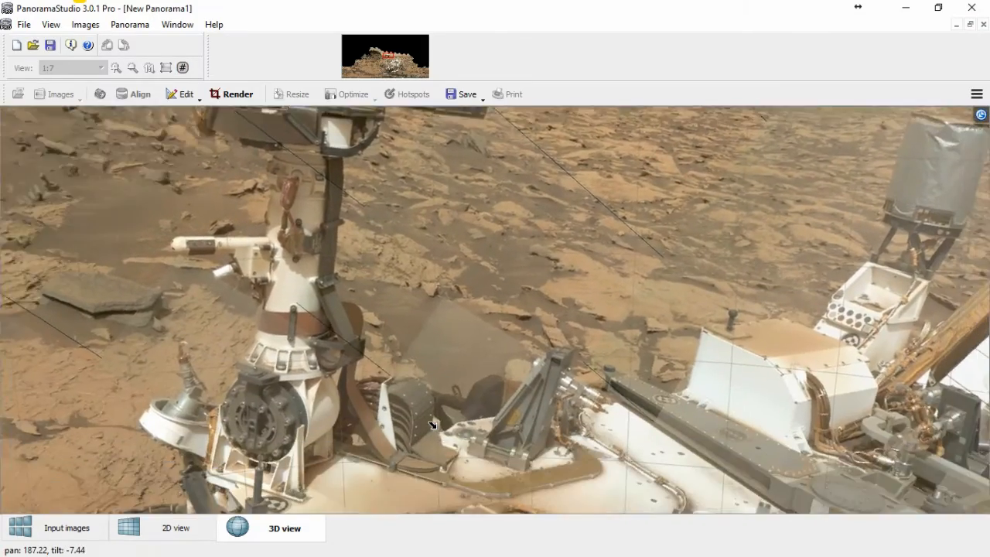
{"action": "left_click_drag", "start_coordinate": [433, 426], "coordinate": [440, 362]}
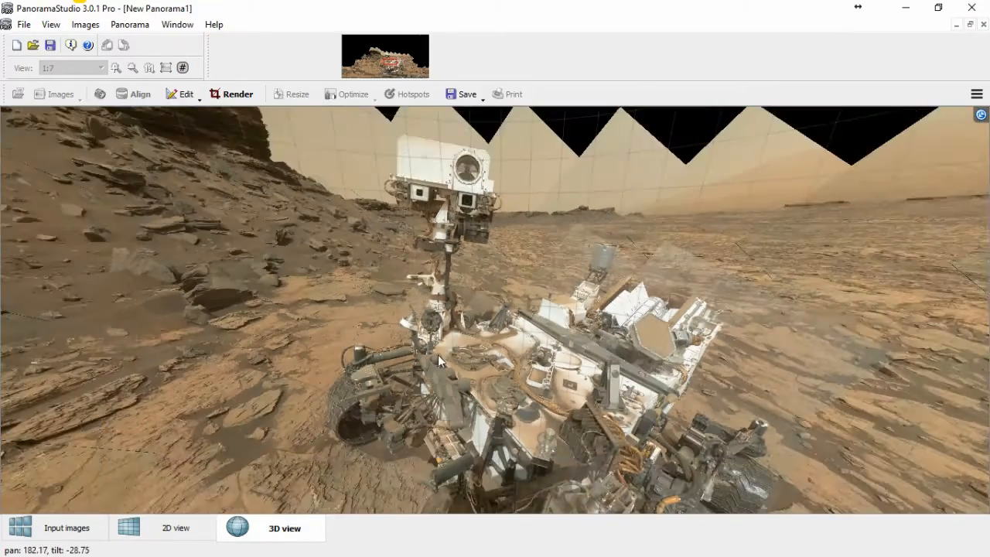
{"action": "left_click_drag", "start_coordinate": [441, 359], "coordinate": [488, 523]}
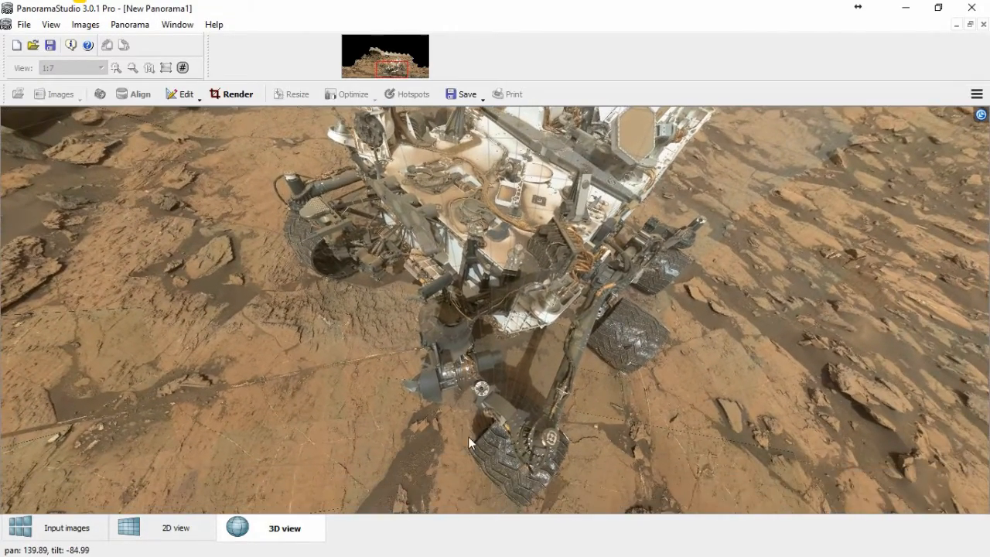
{"action": "left_click_drag", "start_coordinate": [471, 443], "coordinate": [455, 380]}
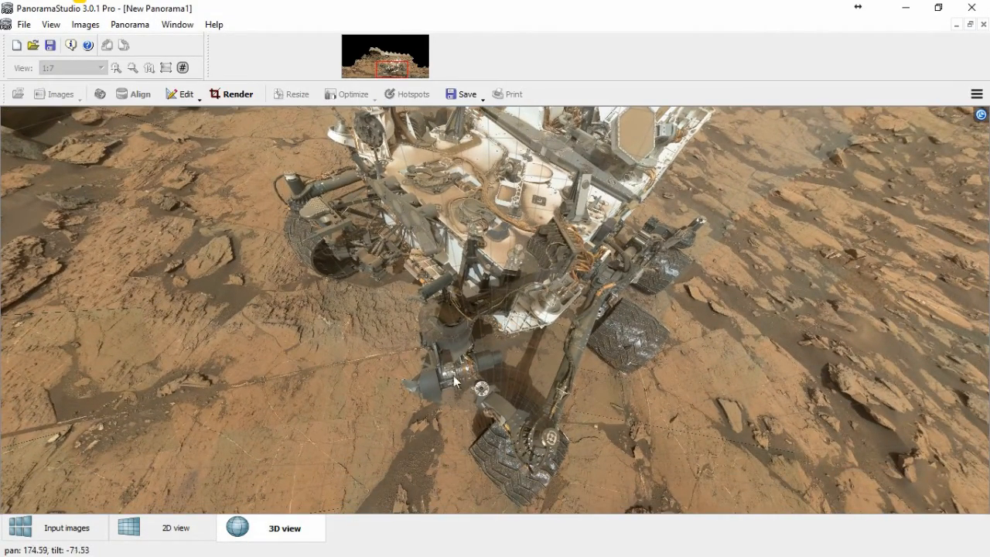
{"action": "left_click_drag", "start_coordinate": [456, 381], "coordinate": [440, 291]}
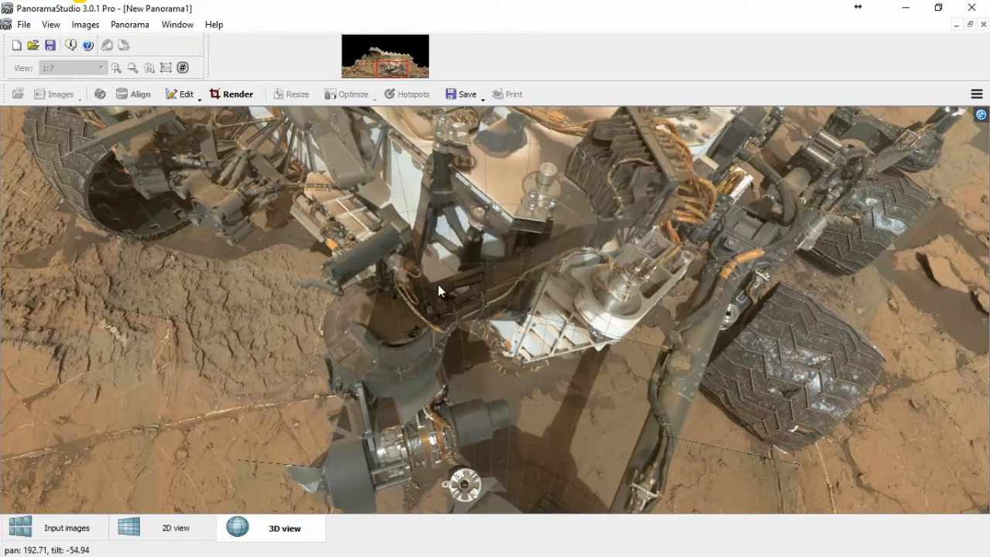
{"action": "left_click_drag", "start_coordinate": [439, 291], "coordinate": [379, 247]}
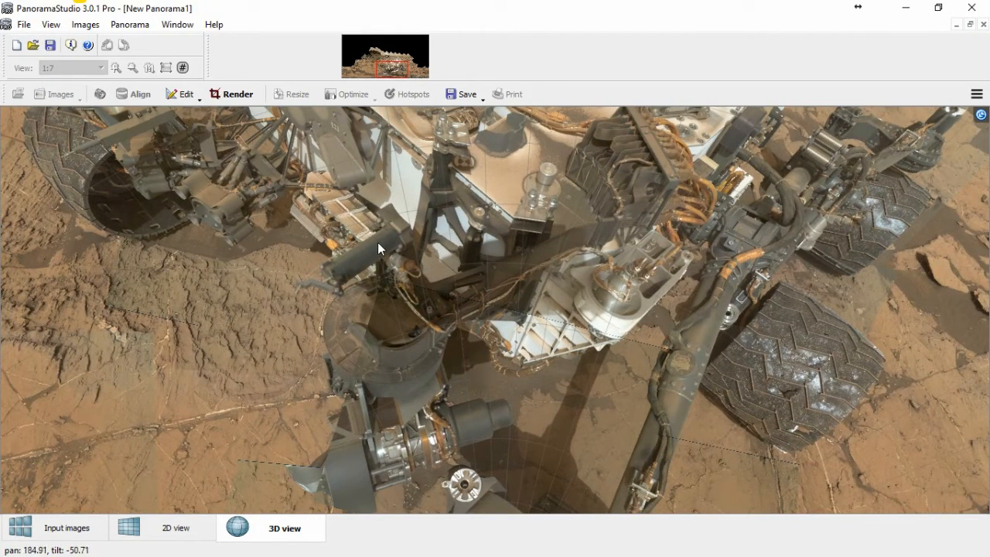
{"action": "left_click_drag", "start_coordinate": [379, 247], "coordinate": [464, 307]}
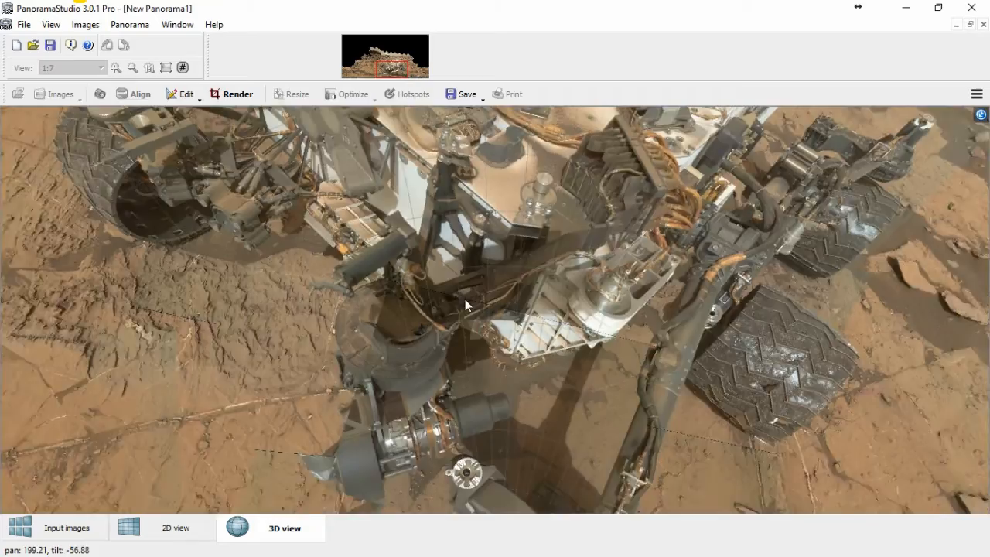
{"action": "left_click_drag", "start_coordinate": [464, 310], "coordinate": [467, 315]}
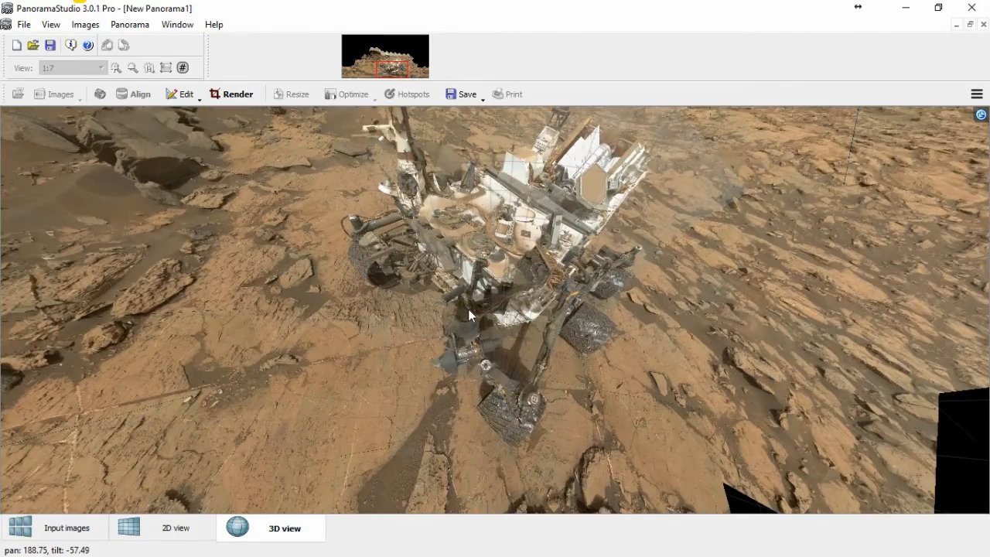
{"action": "left_click_drag", "start_coordinate": [467, 315], "coordinate": [290, 418]}
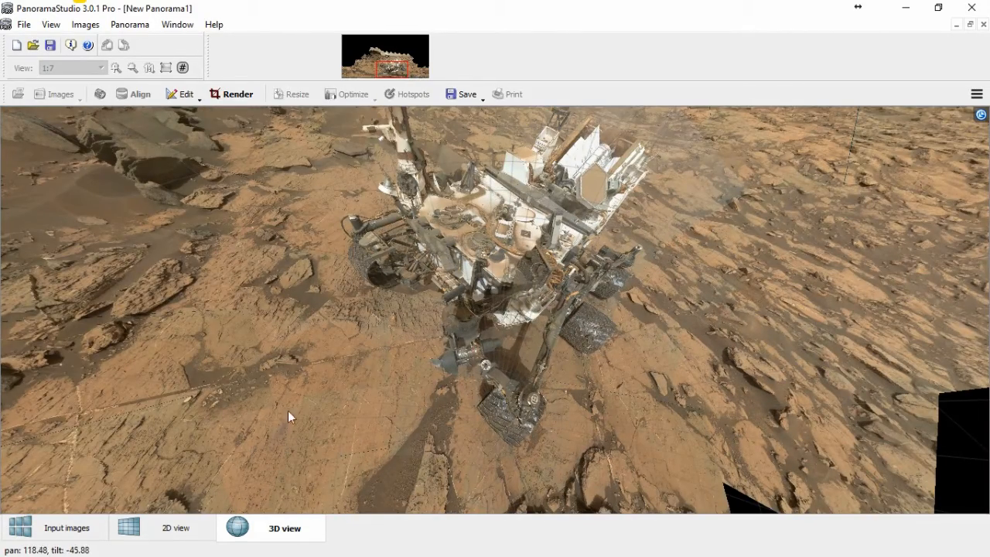
{"action": "left_click_drag", "start_coordinate": [291, 416], "coordinate": [172, 215]}
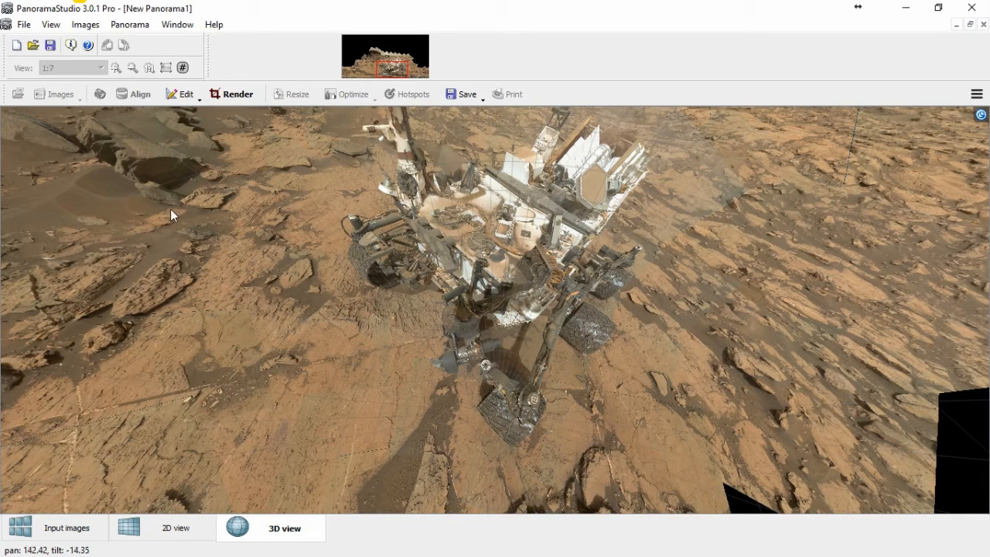
{"action": "left_click_drag", "start_coordinate": [170, 215], "coordinate": [662, 253]}
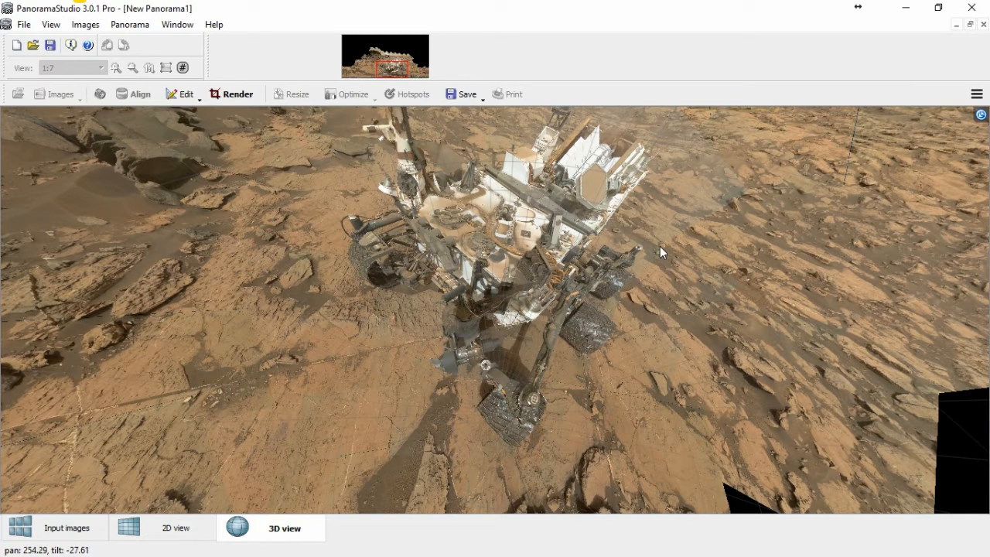
{"action": "left_click_drag", "start_coordinate": [662, 254], "coordinate": [436, 192]}
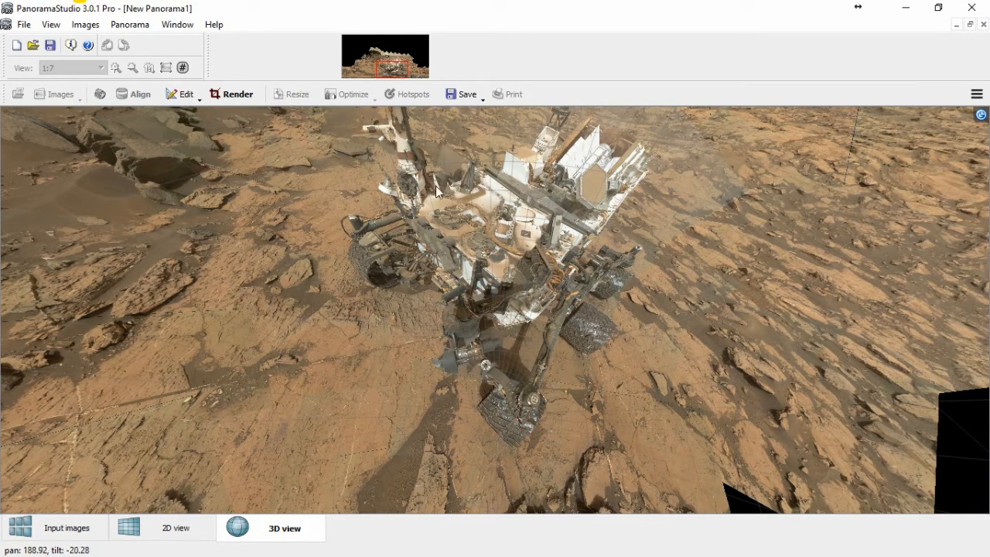
{"action": "left_click_drag", "start_coordinate": [436, 191], "coordinate": [409, 400]}
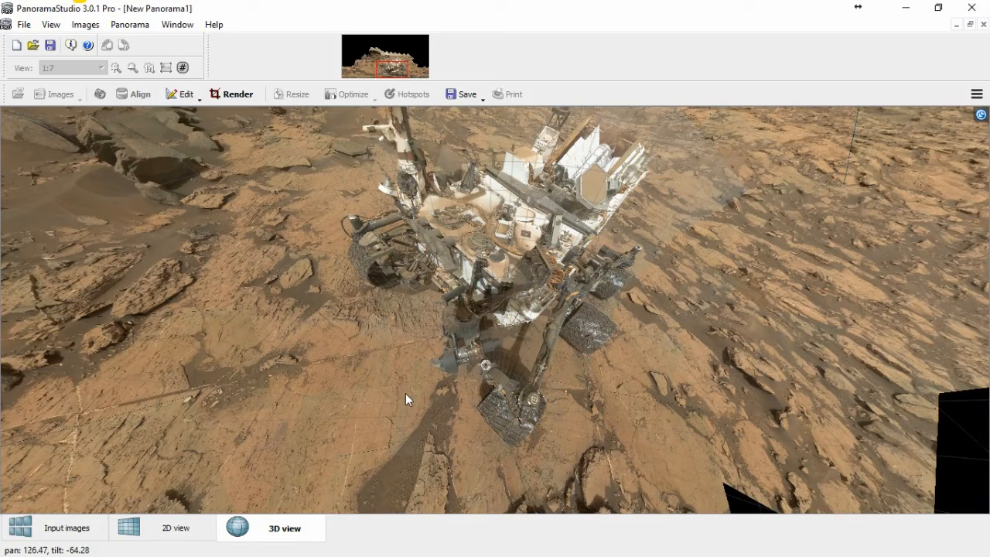
{"action": "left_click_drag", "start_coordinate": [408, 399], "coordinate": [498, 302]}
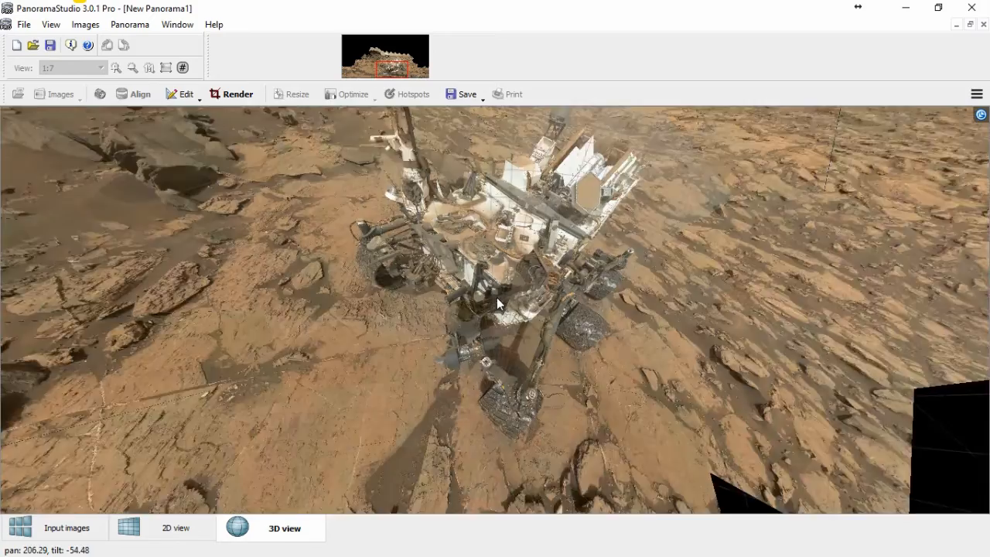
{"action": "left_click_drag", "start_coordinate": [498, 303], "coordinate": [489, 152]}
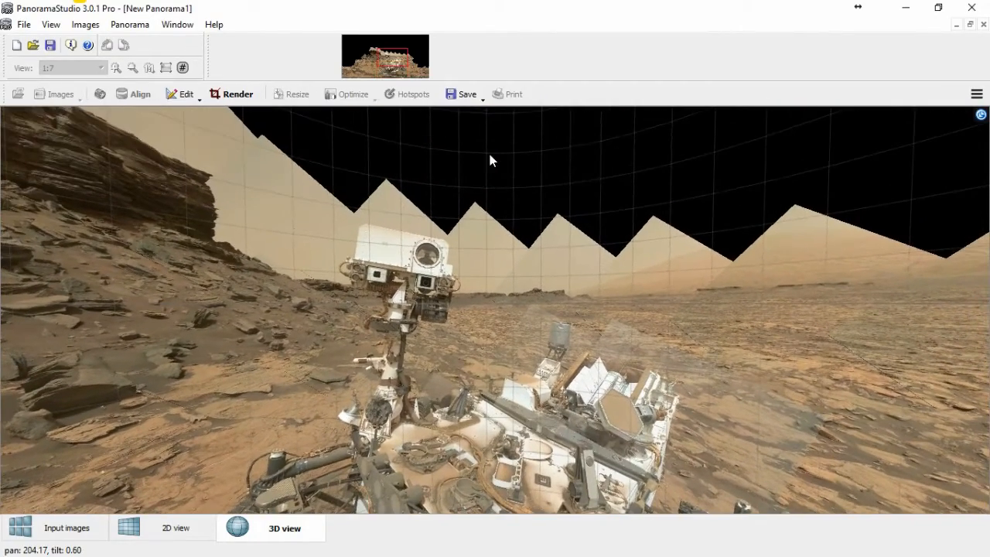
{"action": "left_click_drag", "start_coordinate": [489, 159], "coordinate": [147, 224]}
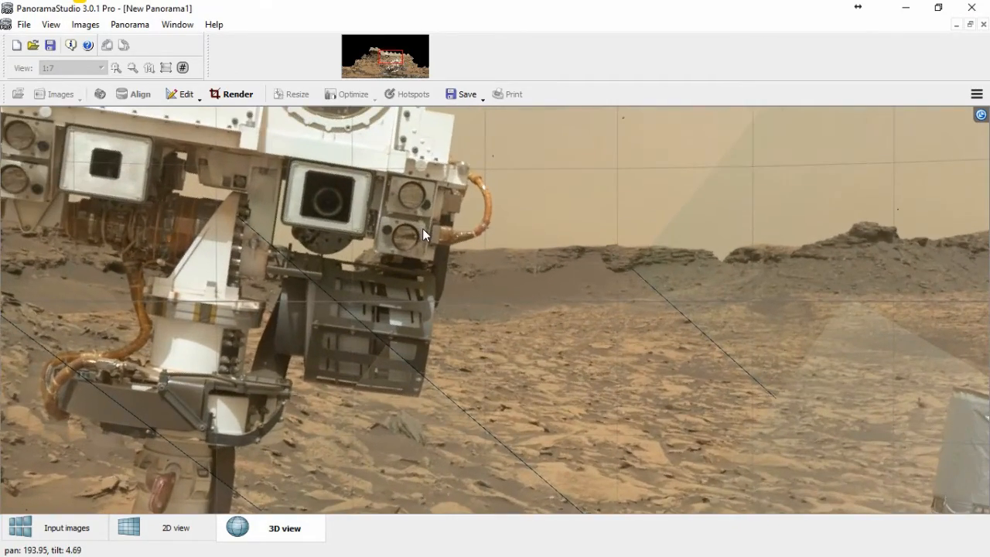
{"action": "left_click_drag", "start_coordinate": [424, 235], "coordinate": [367, 316]}
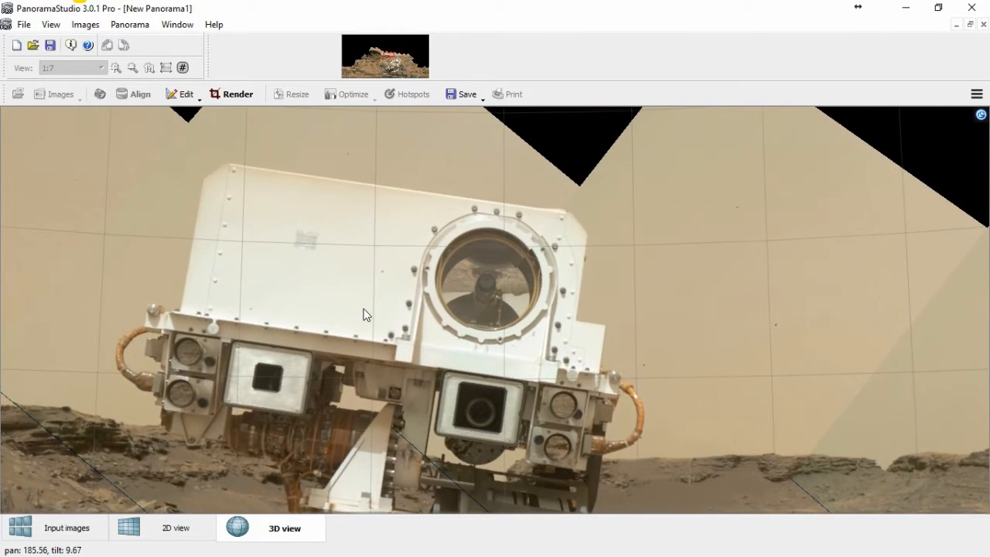
{"action": "left_click_drag", "start_coordinate": [368, 314], "coordinate": [379, 390]}
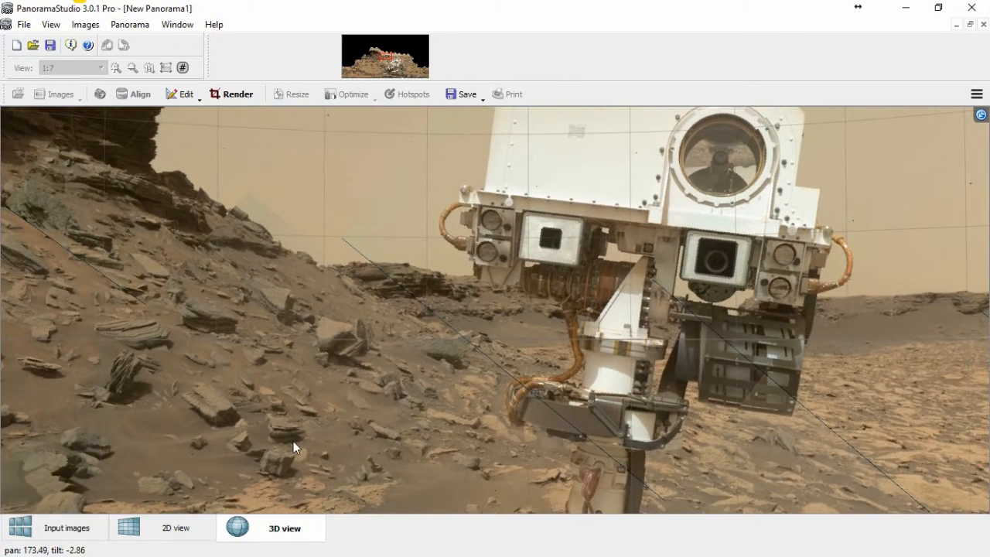
{"action": "left_click_drag", "start_coordinate": [294, 447], "coordinate": [193, 399]}
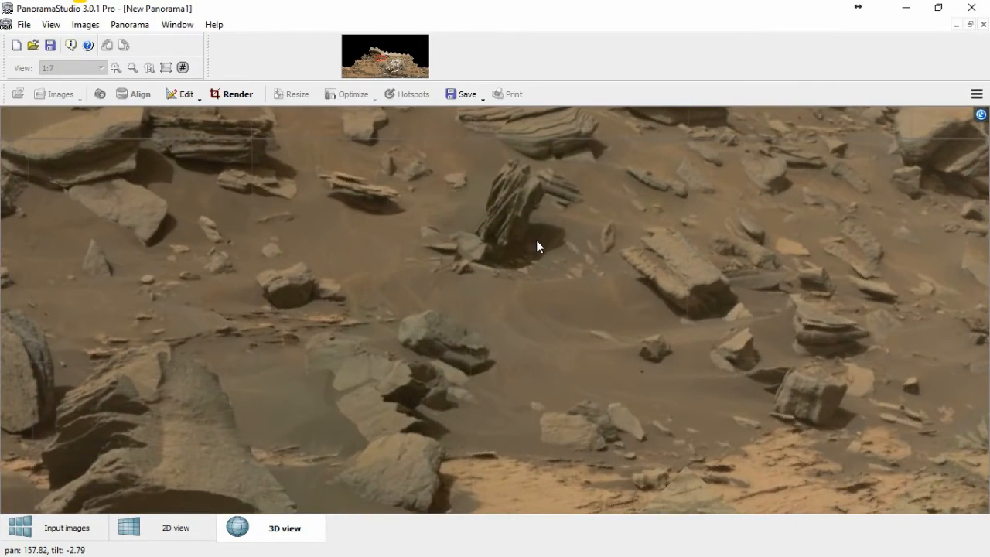
{"action": "left_click_drag", "start_coordinate": [539, 246], "coordinate": [539, 251]}
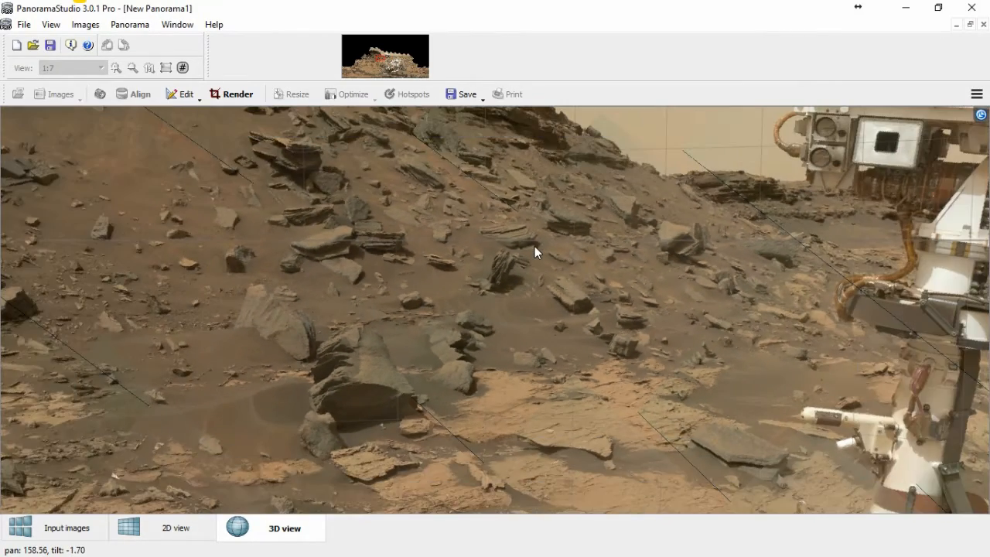
{"action": "left_click_drag", "start_coordinate": [538, 251], "coordinate": [616, 289]}
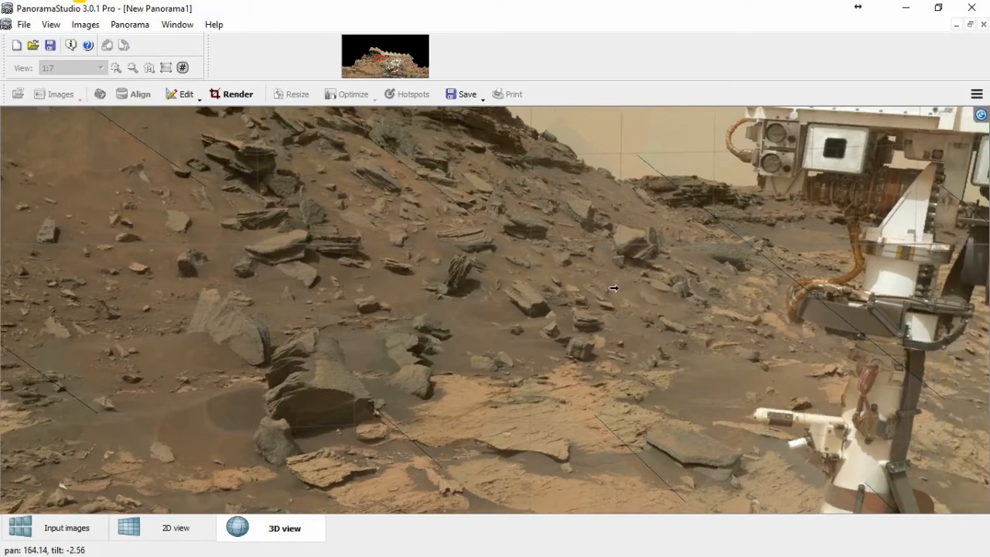
{"action": "left_click_drag", "start_coordinate": [611, 289], "coordinate": [542, 291]}
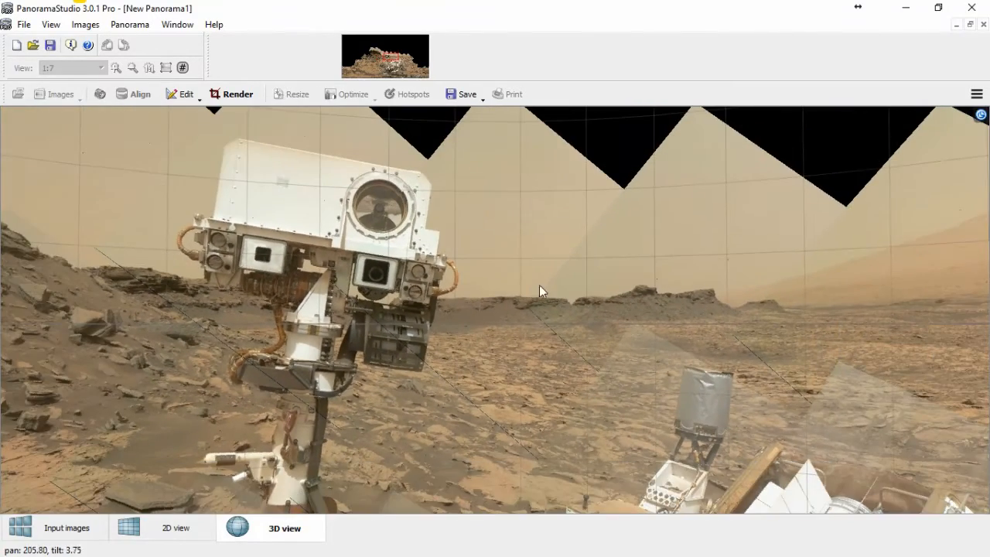